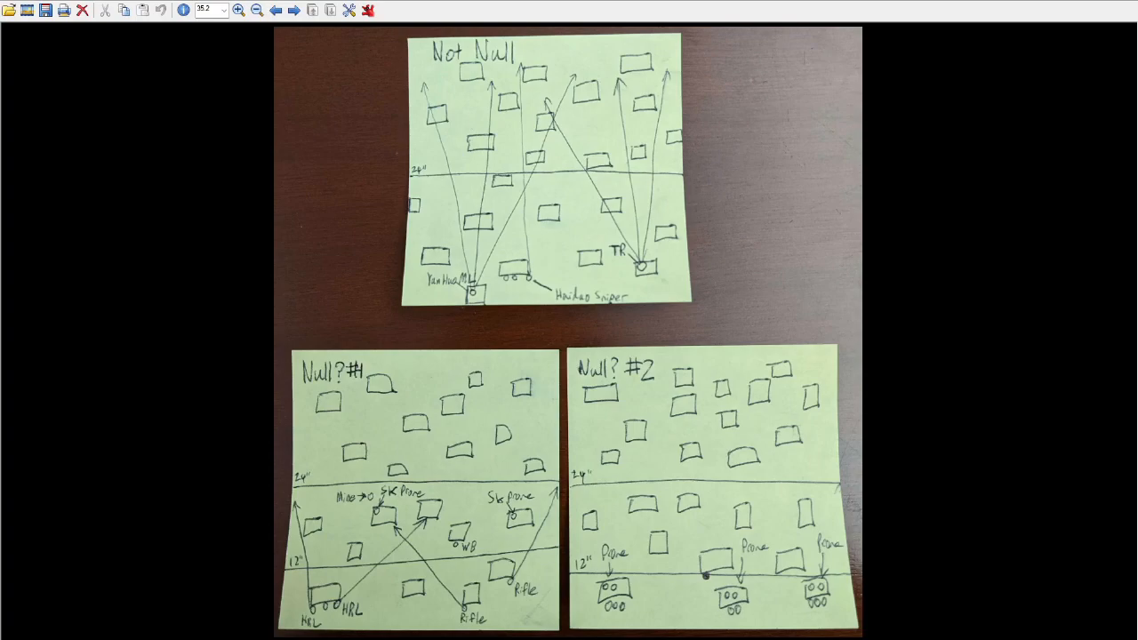
pyautogui.moveTo(939, 238)
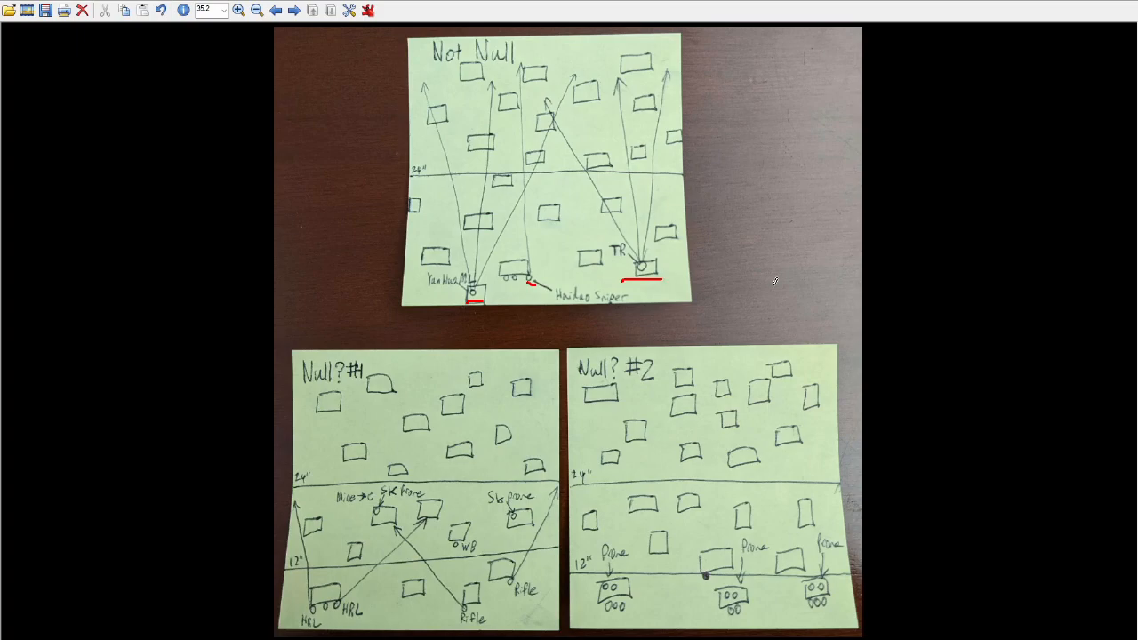
pyautogui.moveTo(660, 299)
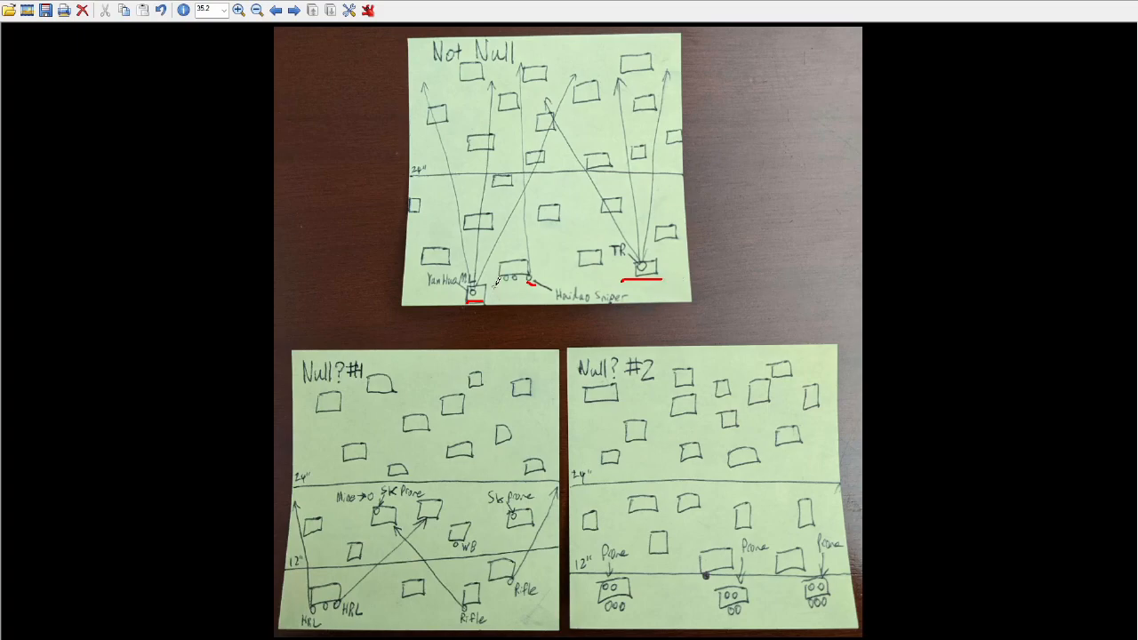
pyautogui.moveTo(449, 200)
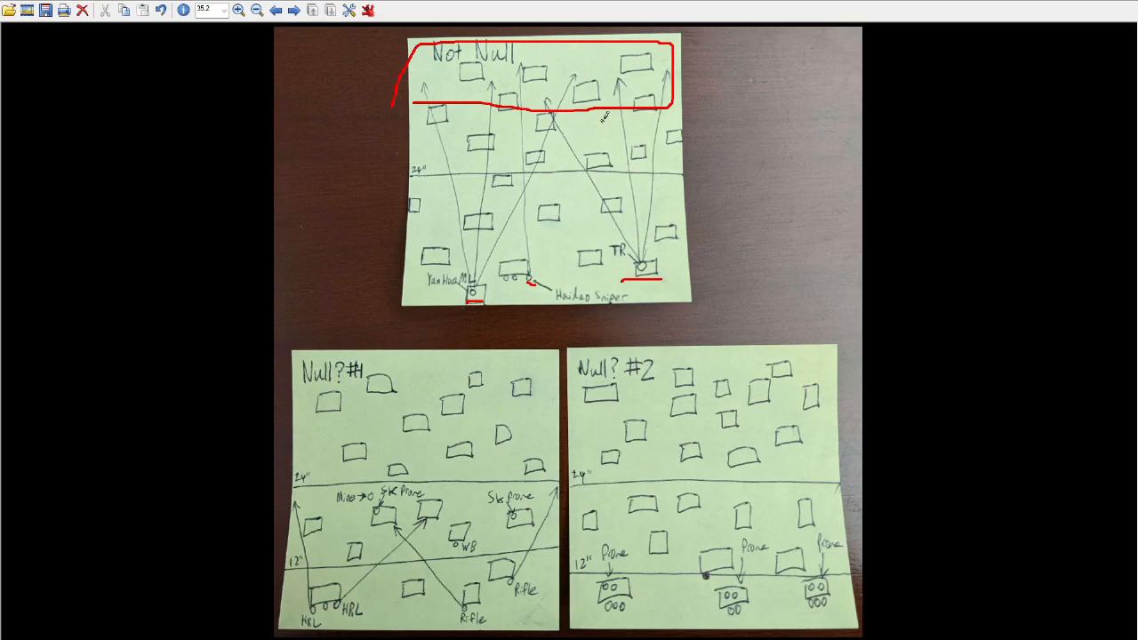
pyautogui.moveTo(532, 247)
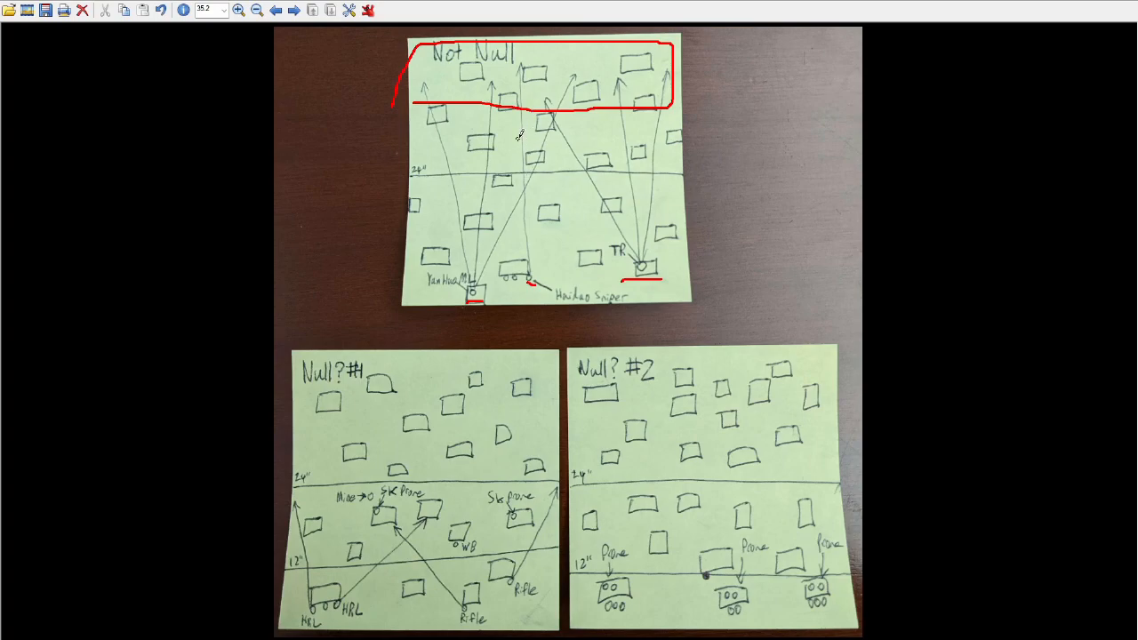
pyautogui.moveTo(530, 275)
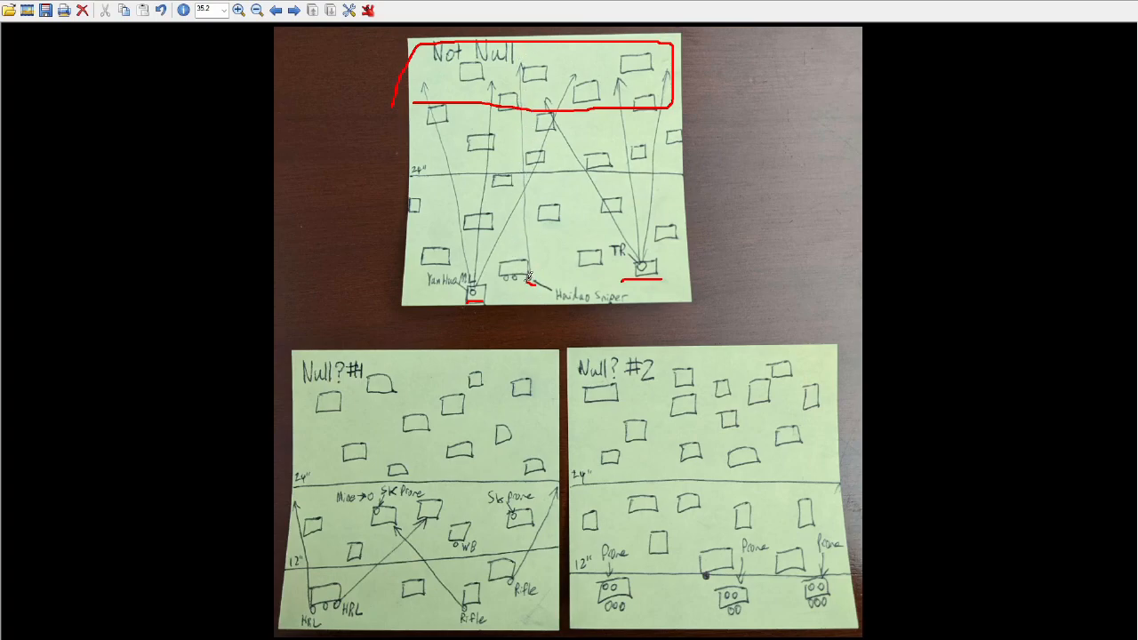
pyautogui.moveTo(520, 71)
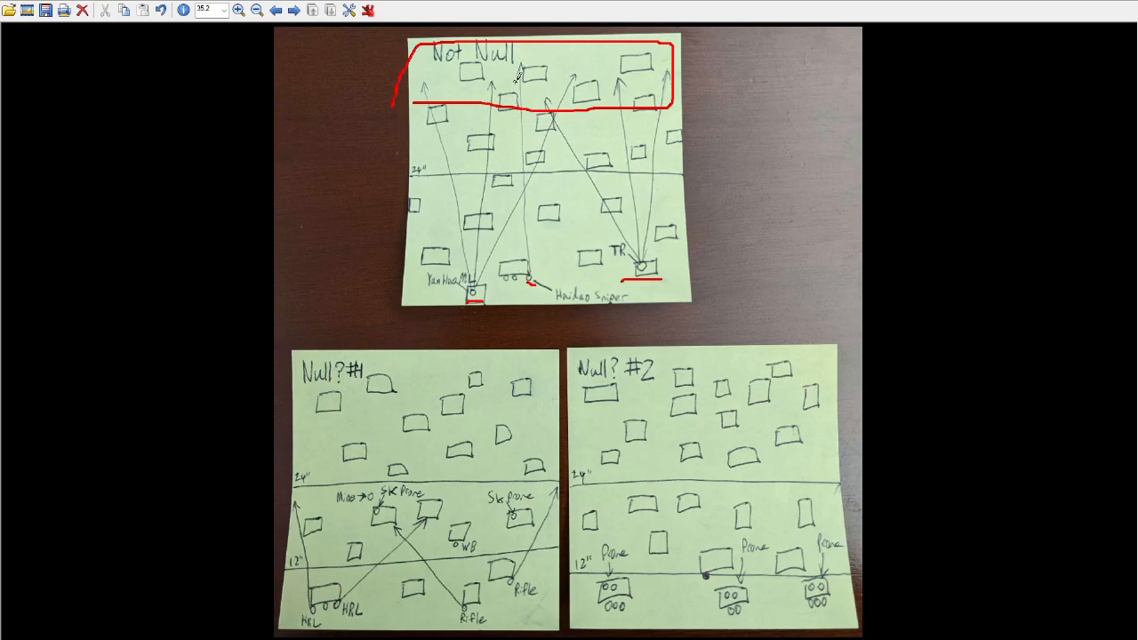
# Draw a red path rising from a bottom trooper upward past the 34" line
pyautogui.moveTo(536, 278); pyautogui.dragTo(604, 174)
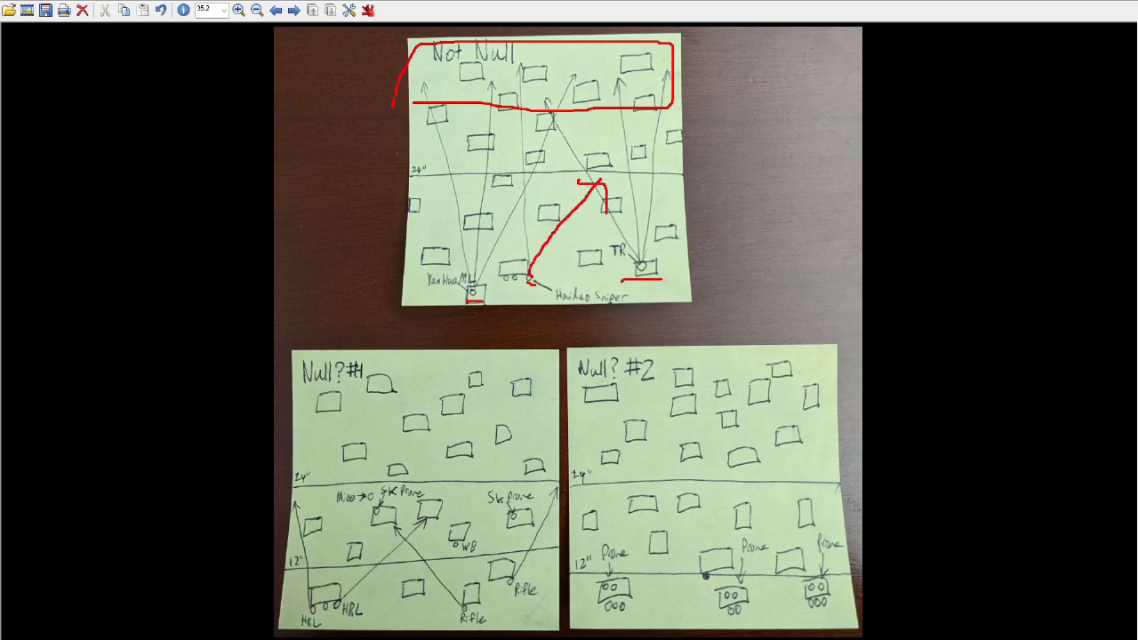
# Reload the Not Null image to clear its red marks before underlining 'Null? #2'
pyautogui.click(160, 11)
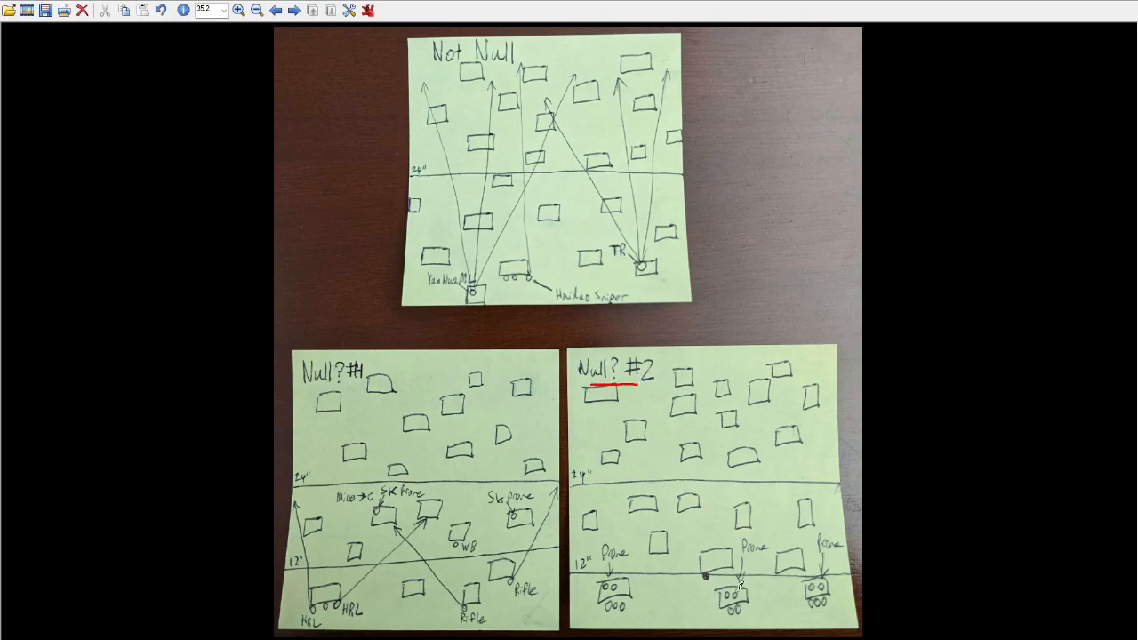
# Draw a long red diagonal from the lower-left trooper toward the upper right of Null? #2
pyautogui.moveTo(636, 614); pyautogui.dragTo(828, 432)
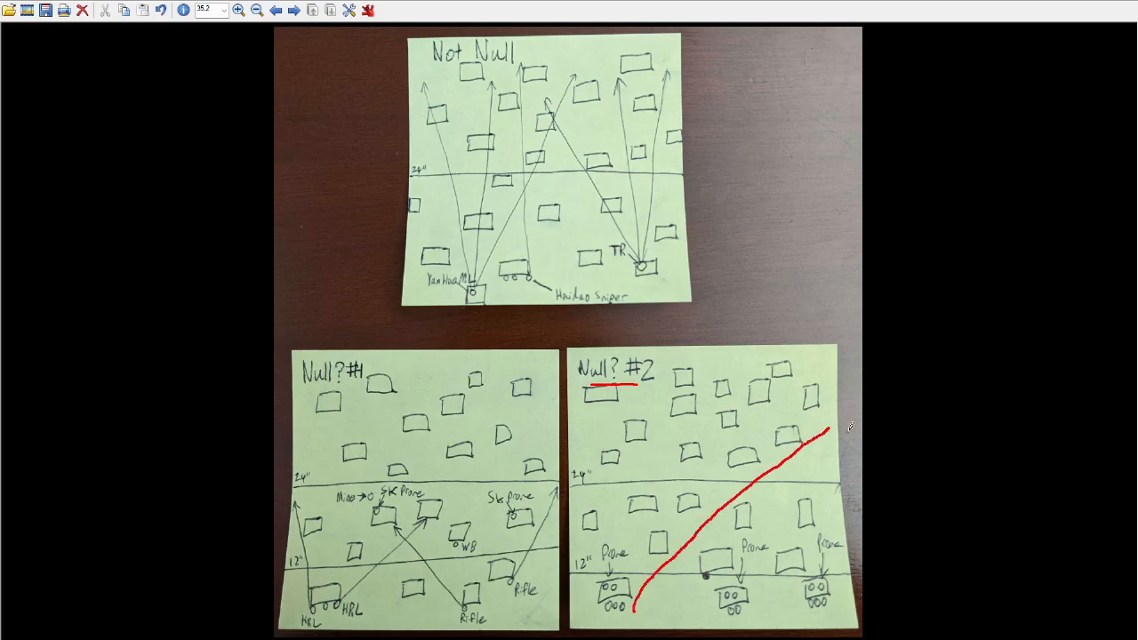
pyautogui.moveTo(880, 448)
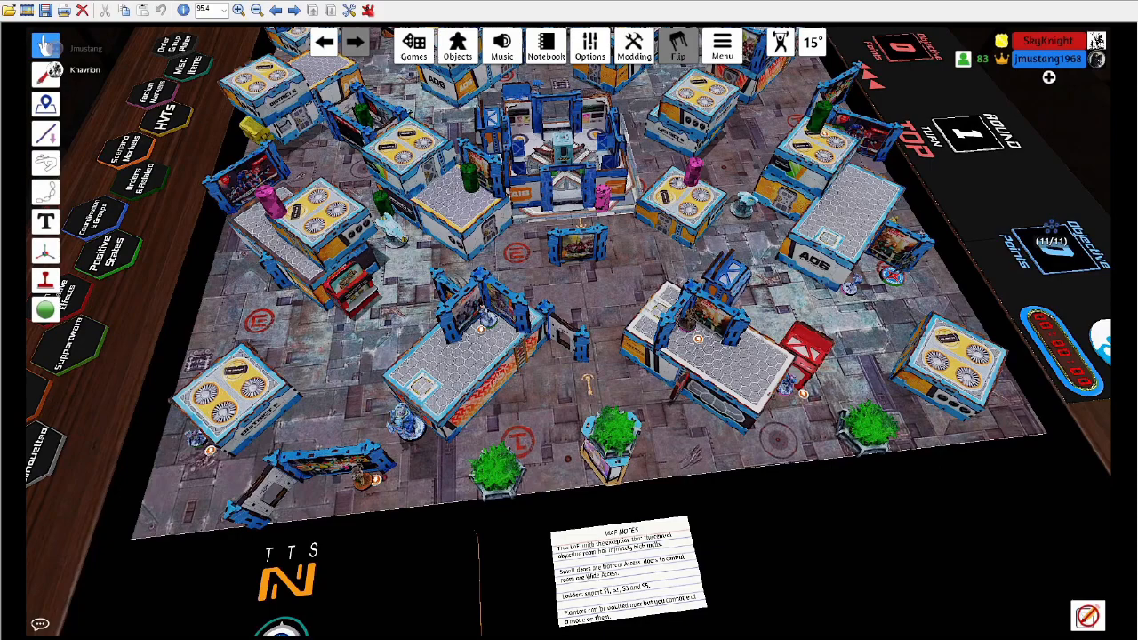
pyautogui.moveTo(809, 491)
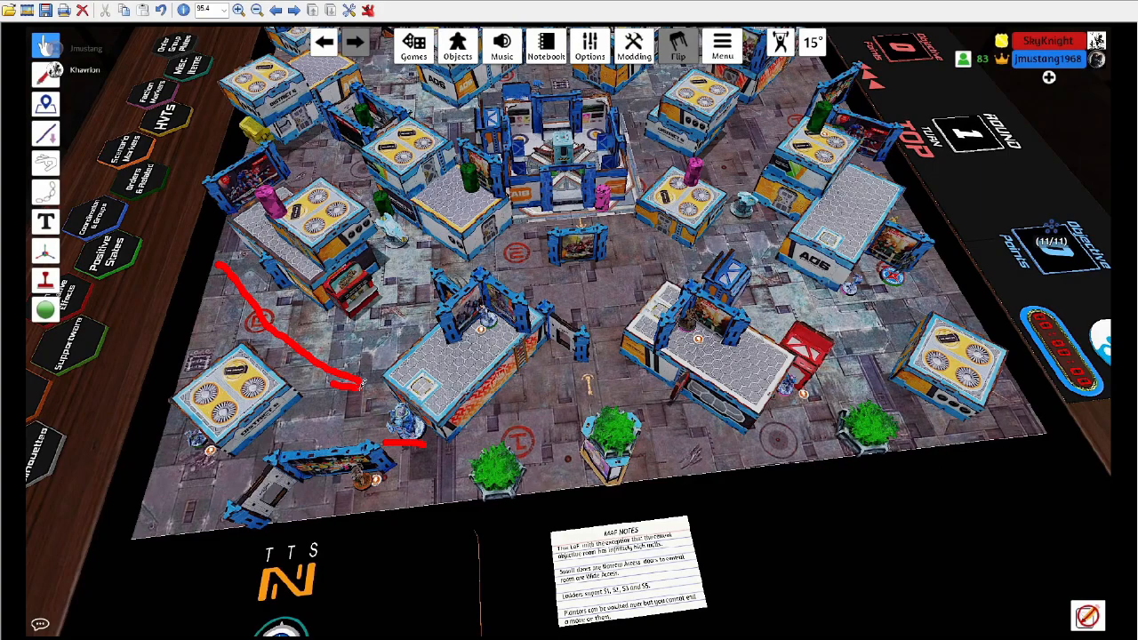
# Mark short red strokes beside the top-right and top-left buildings on the board
pyautogui.moveTo(365, 385); pyautogui.dragTo(335, 384)
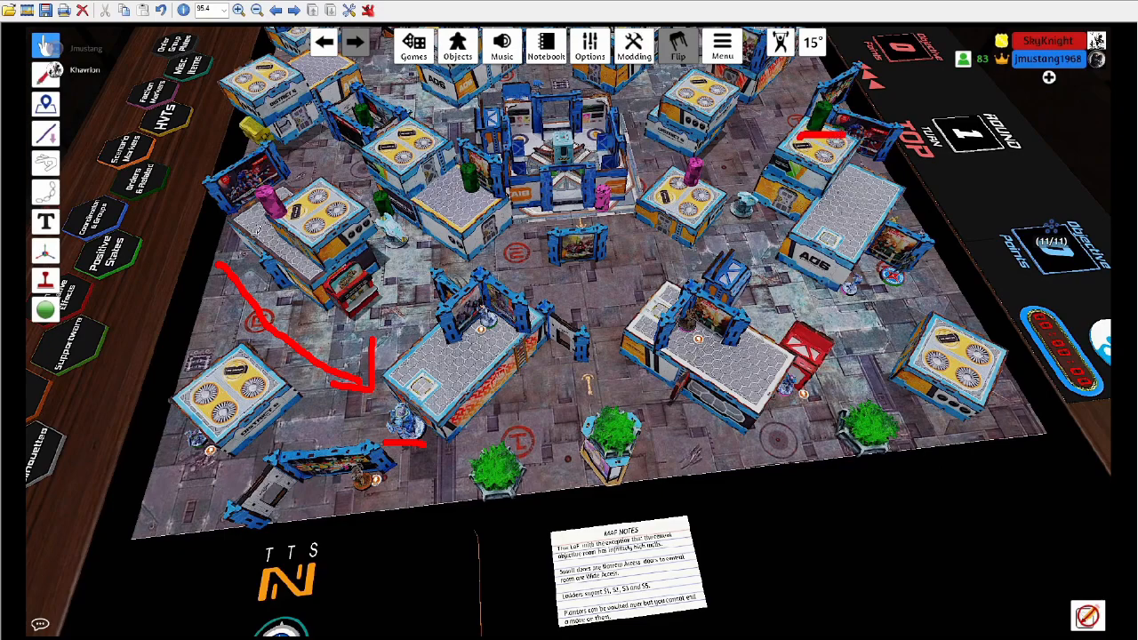
pyautogui.moveTo(258, 228); pyautogui.dragTo(303, 230)
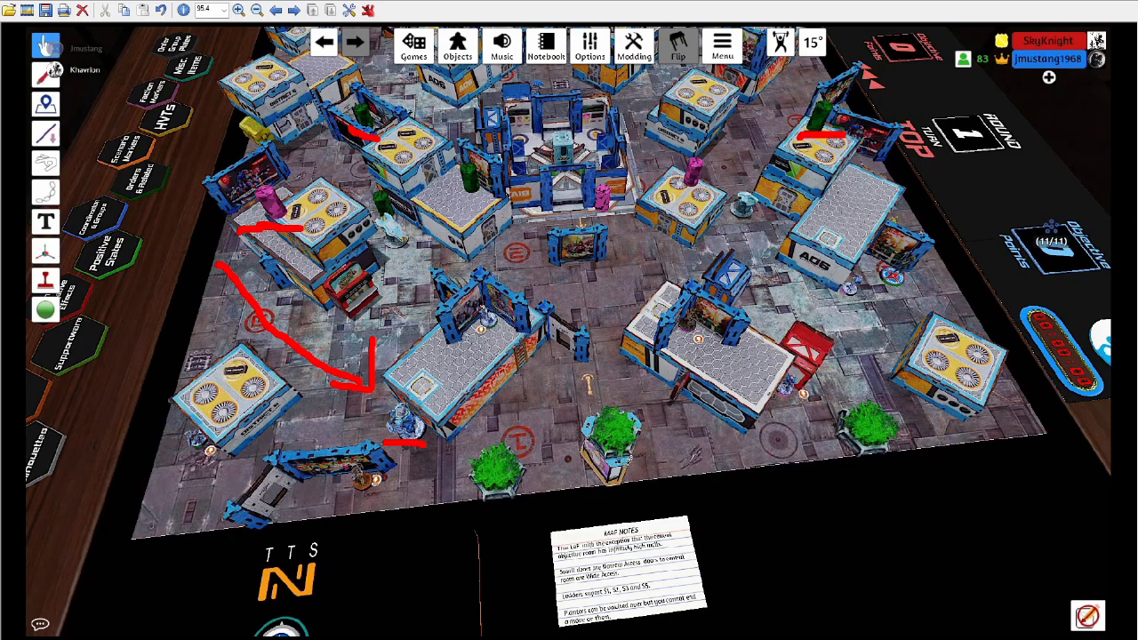
pyautogui.moveTo(614, 445)
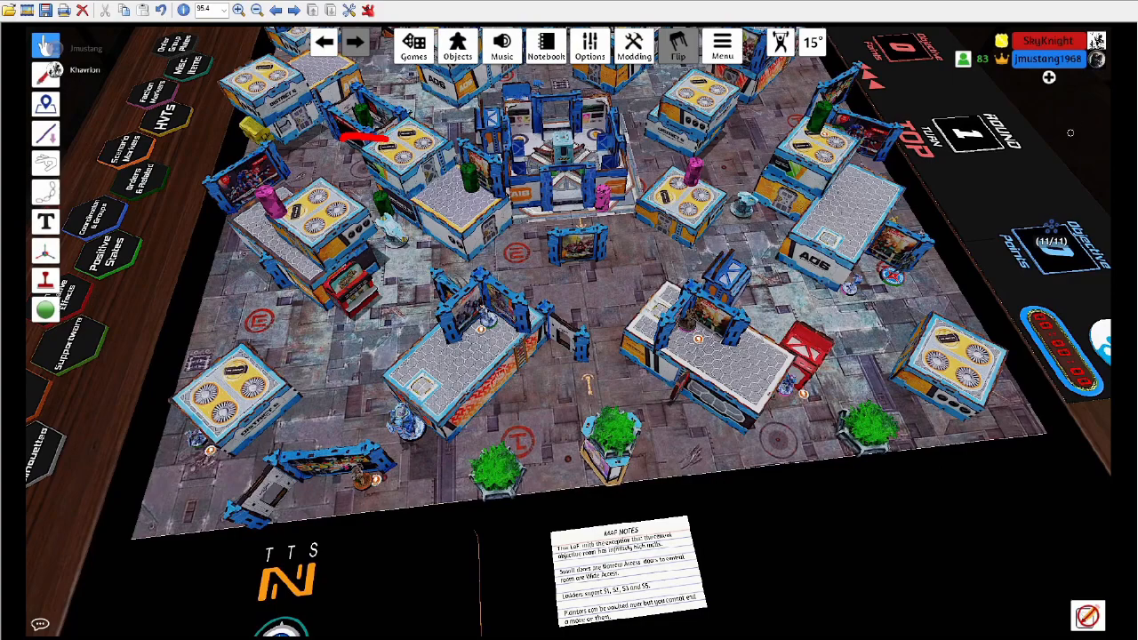
pyautogui.moveTo(1121, 402)
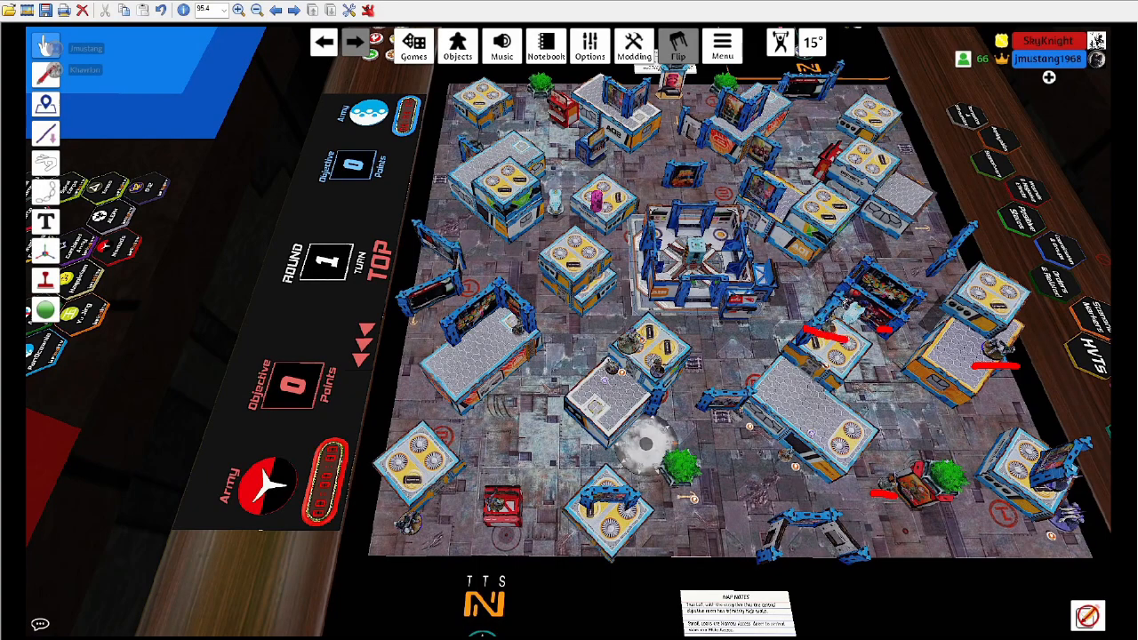
# Draw a red arrow up from a right-side trooper and curves around the central building
pyautogui.moveTo(853, 311); pyautogui.dragTo(833, 235)
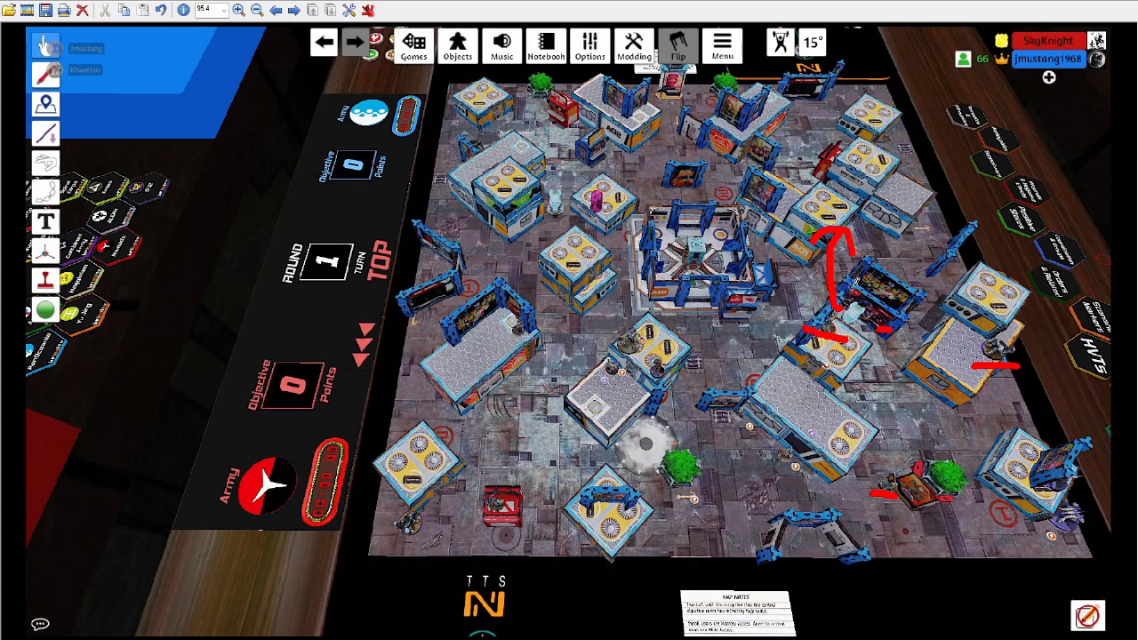
pyautogui.moveTo(850, 285); pyautogui.dragTo(738, 196)
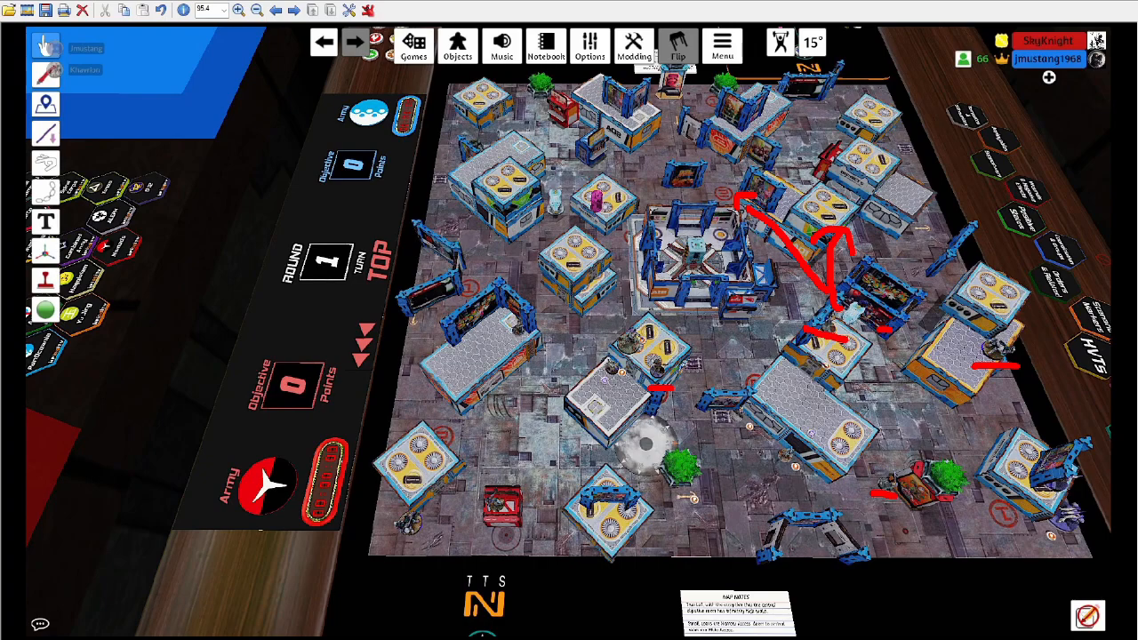
pyautogui.moveTo(676, 347); pyautogui.dragTo(641, 293)
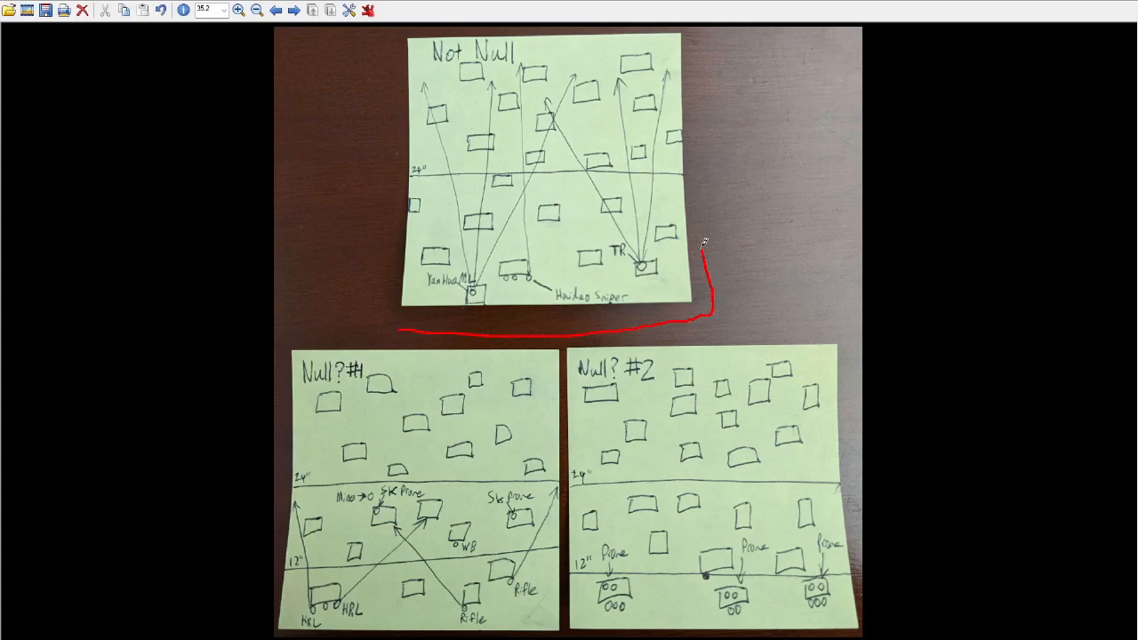
# Extend the red freehand outline around the Not Null note's left side and top
pyautogui.moveTo(707, 249); pyautogui.dragTo(356, 293)
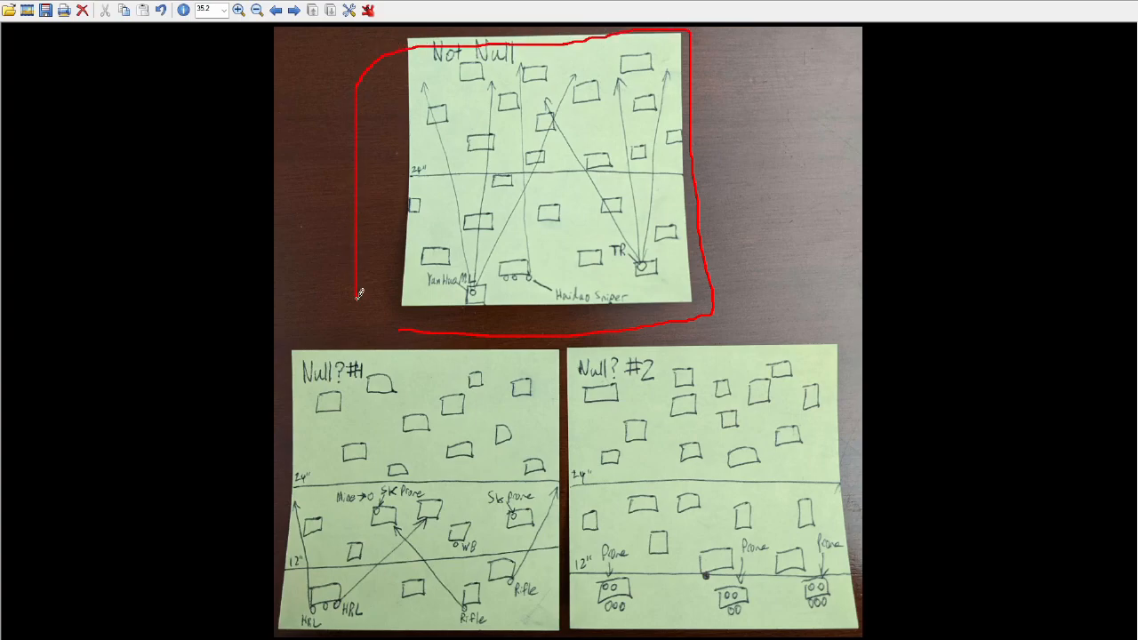